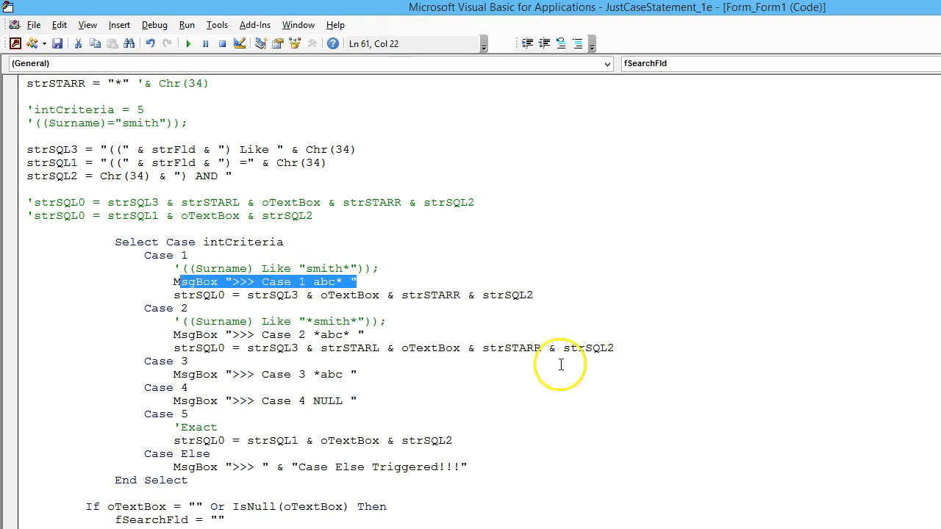
mouse_move(307, 355)
type("'((Surname) Like \"smith\"));")
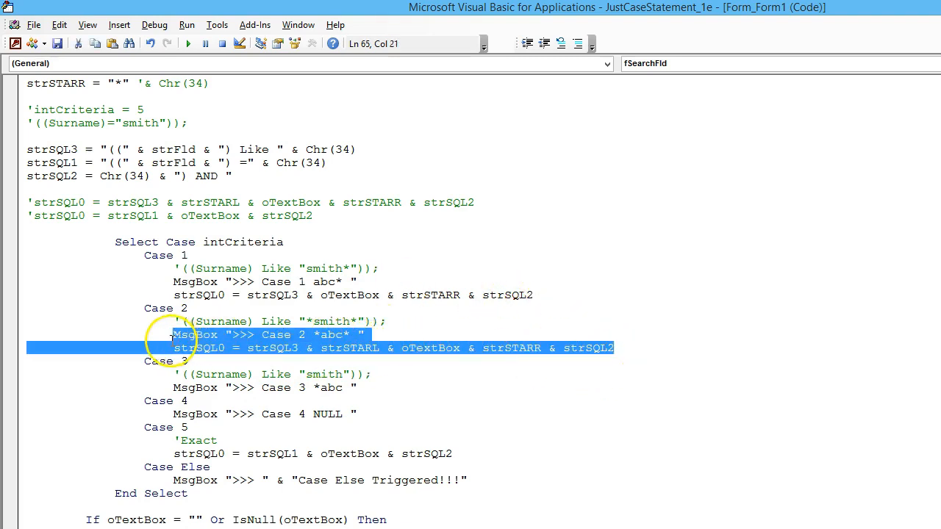
Step: Type the comment '((Surname) Like "smith")); below Case 3, then return to Access
left_click(357, 387)
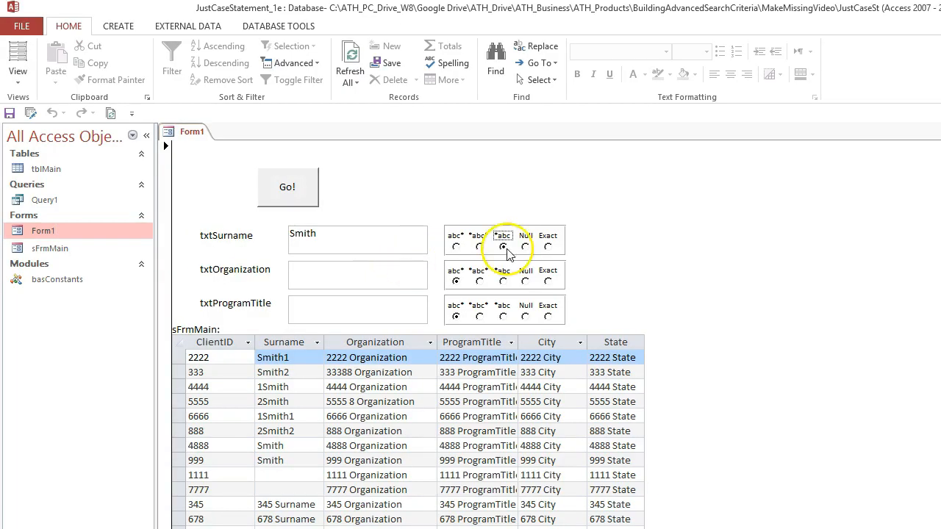
Step: Run the *abc Smith search, end at run-time error 3075, and rerun to reach Case 3
left_click(502, 246)
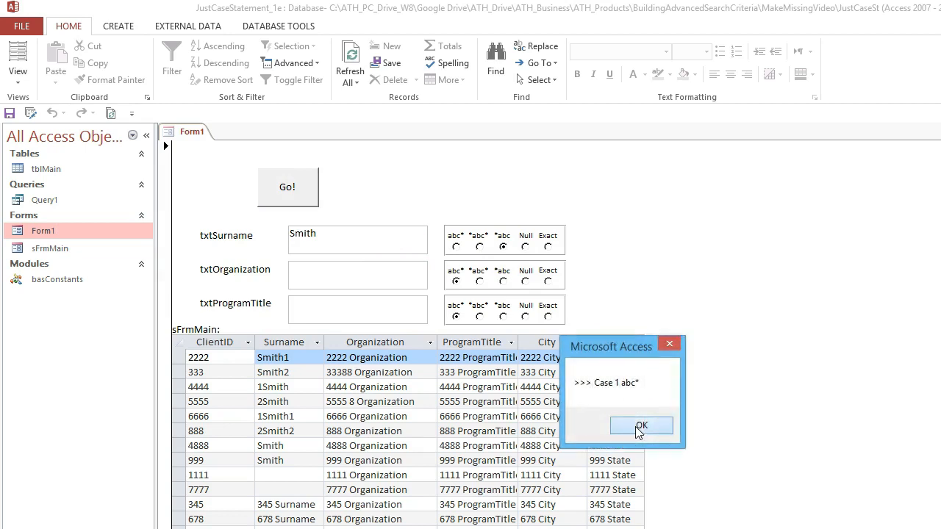
left_click(641, 425)
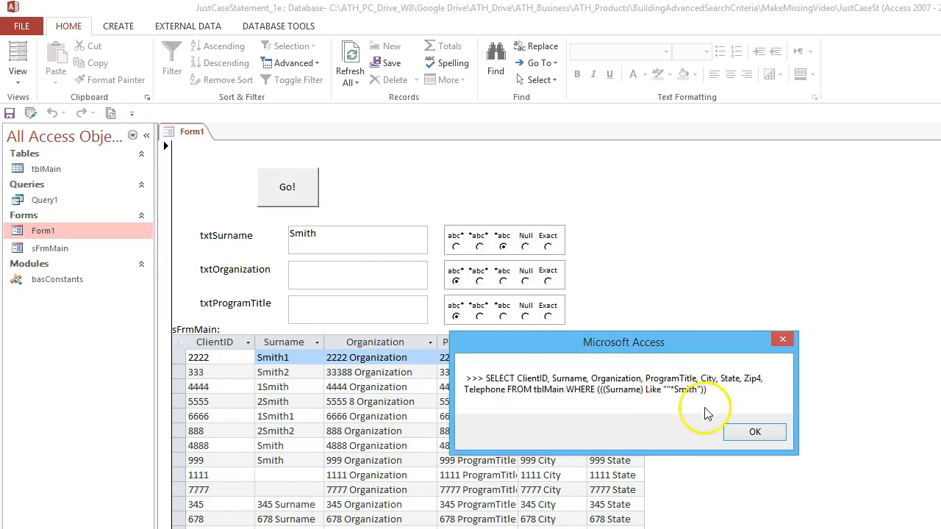
left_click(754, 432)
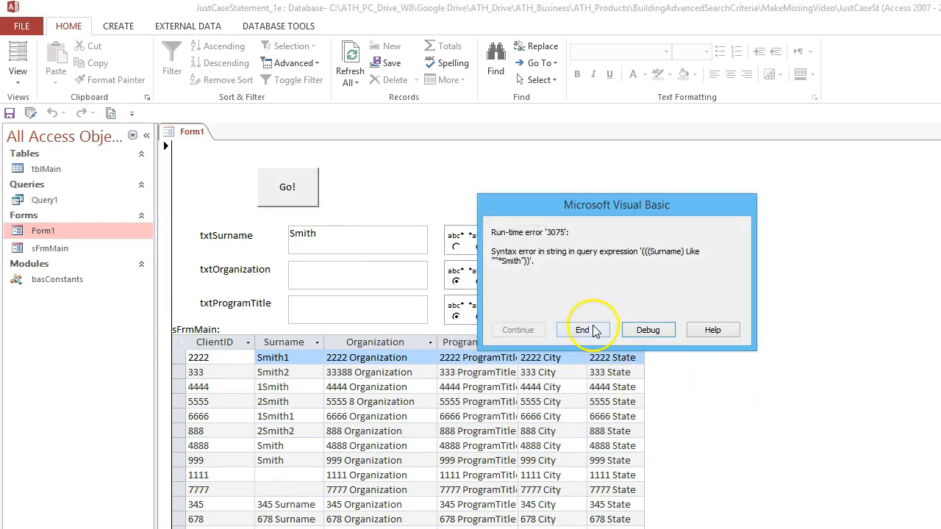
left_click(582, 329)
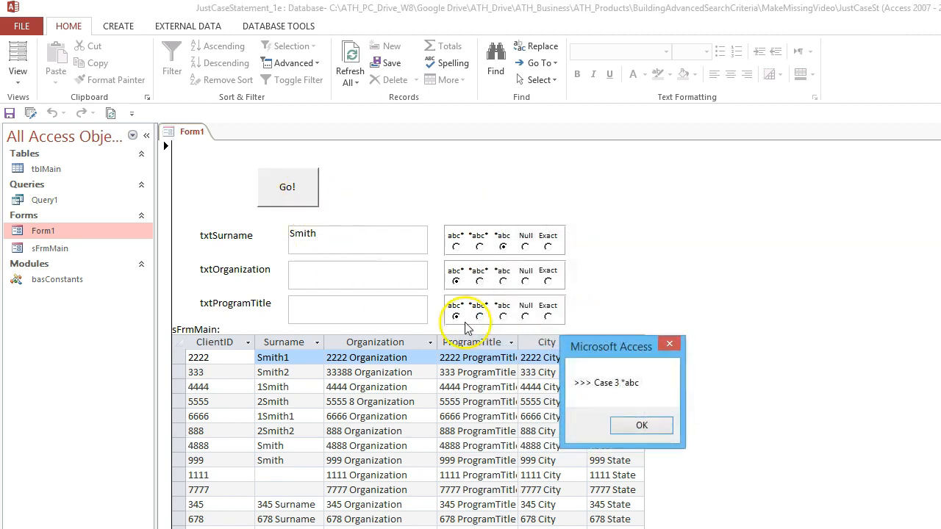
left_click(640, 425)
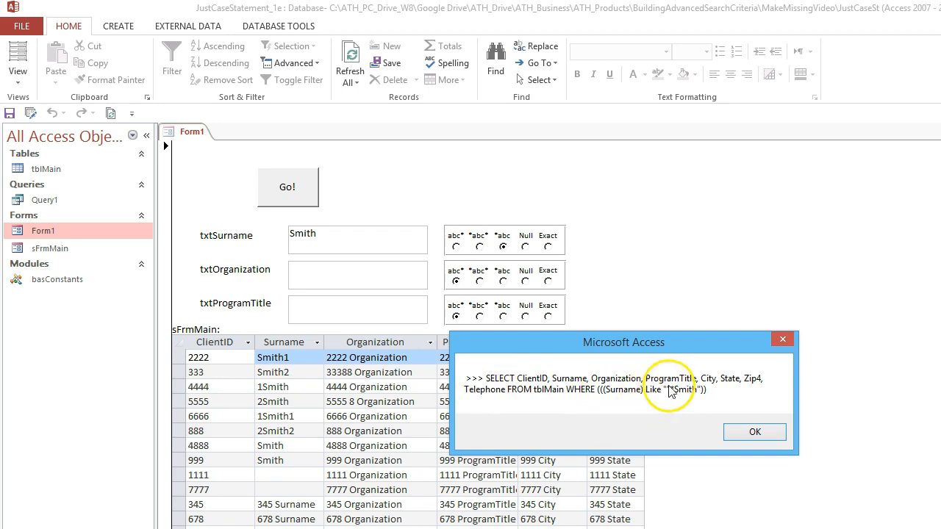
mouse_move(670, 394)
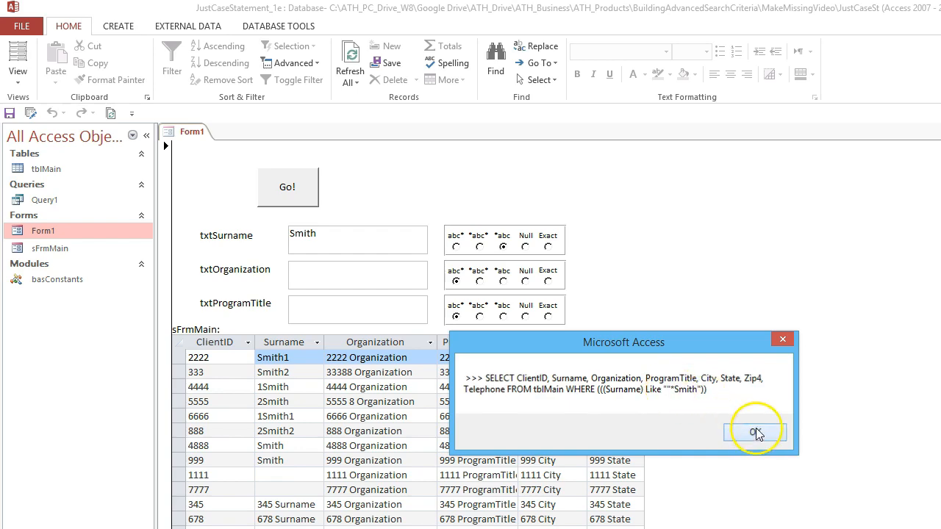
Step: Dismiss the SQL message and examine the Chr(34) quote building in strSQL1
left_click(755, 432)
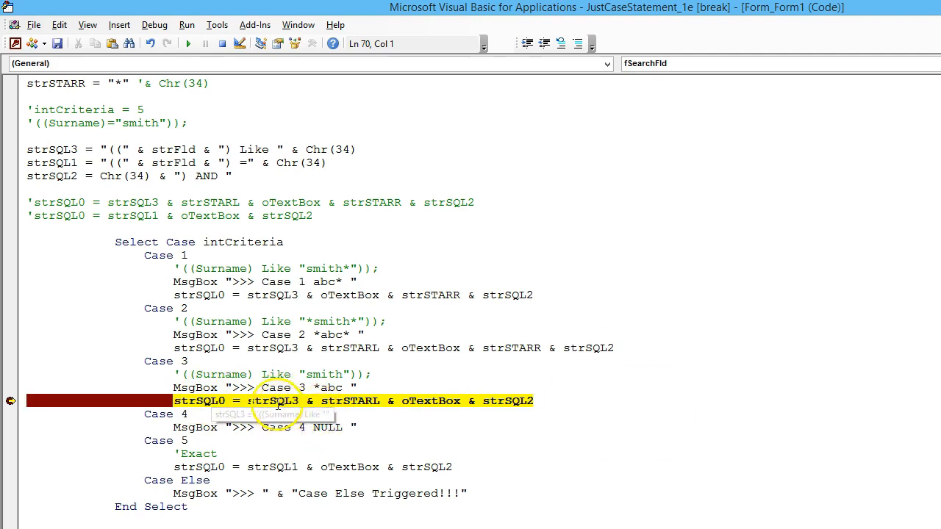
mouse_move(359, 401)
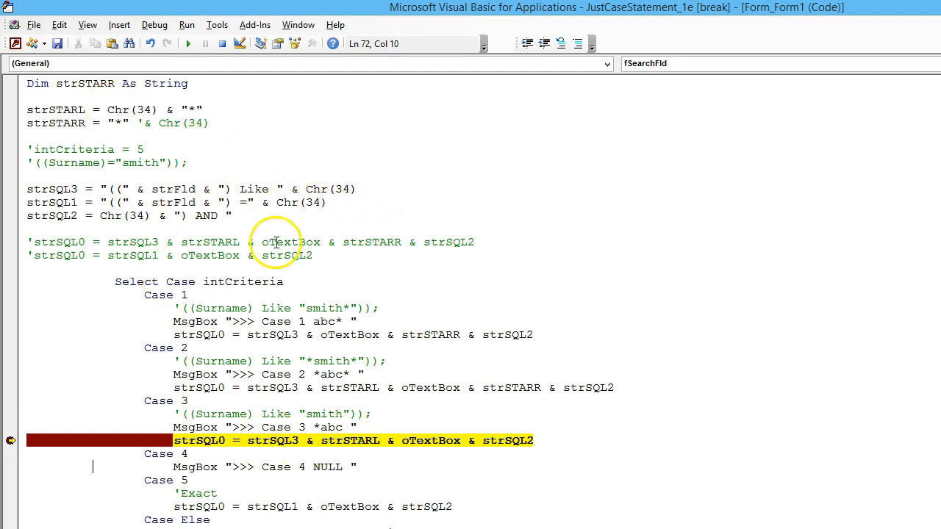
double_click(312, 188)
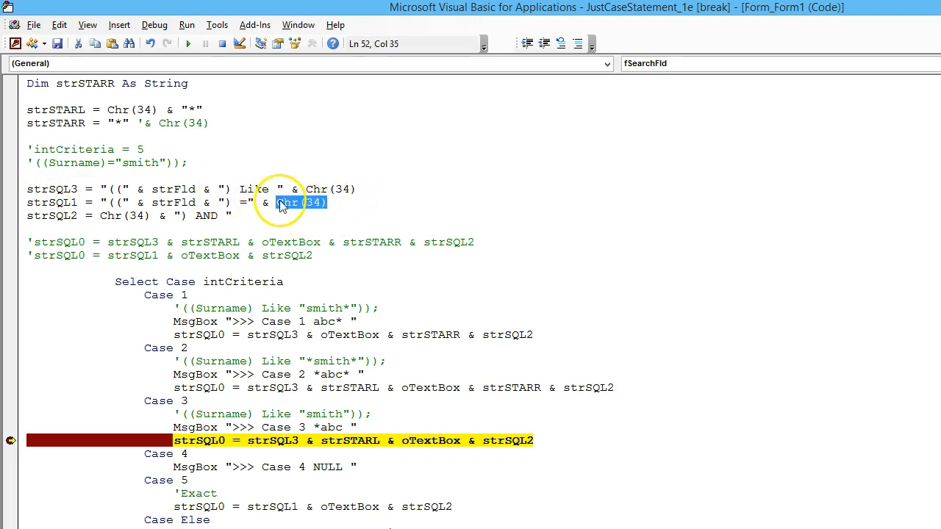
mouse_move(208, 164)
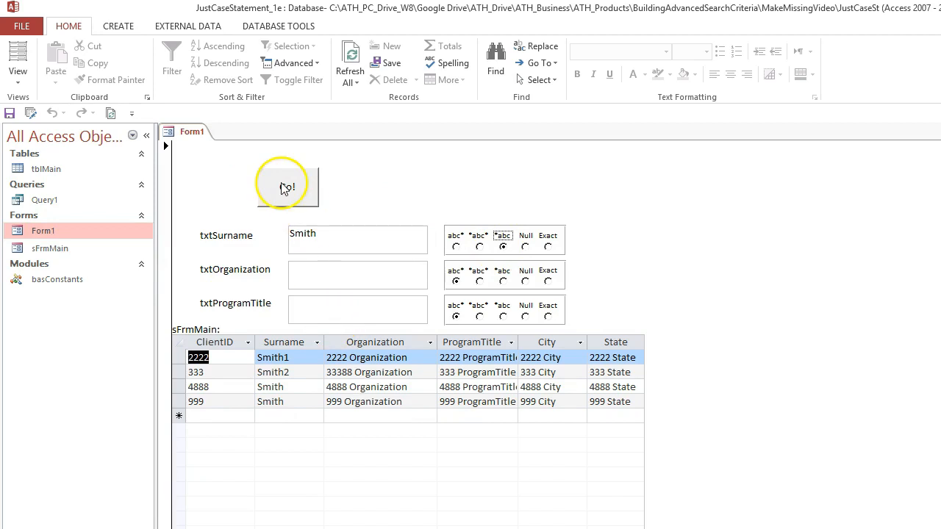
Step: Rerun the search through the Case and SQL messages and review the surnames ending in Smith
left_click(287, 186)
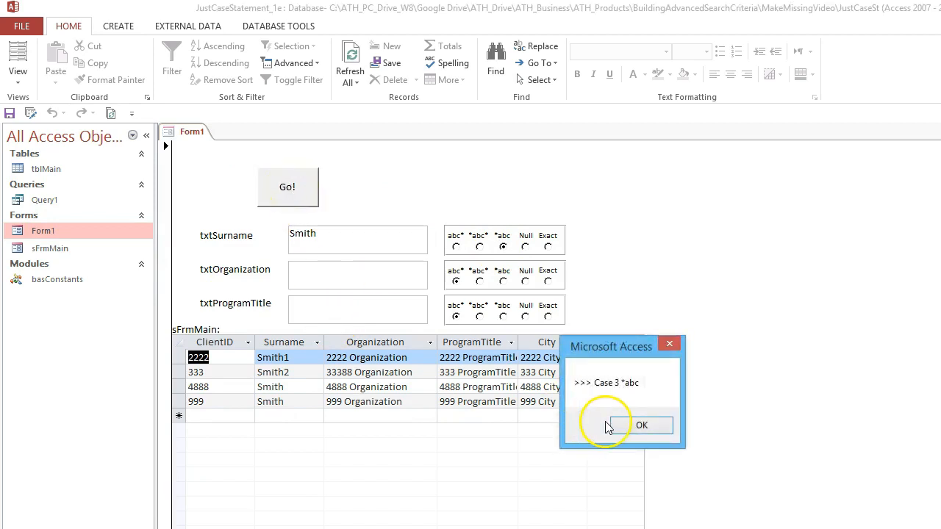
left_click(640, 426)
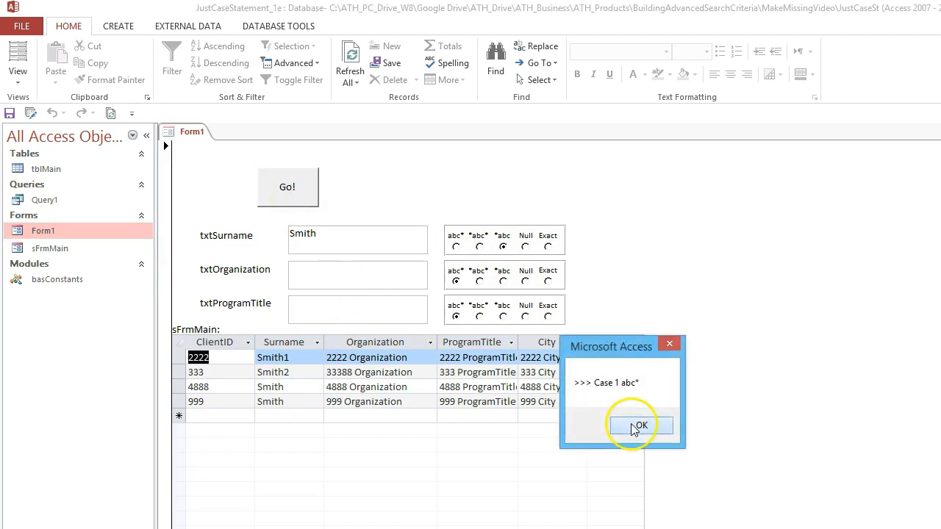
left_click(640, 426)
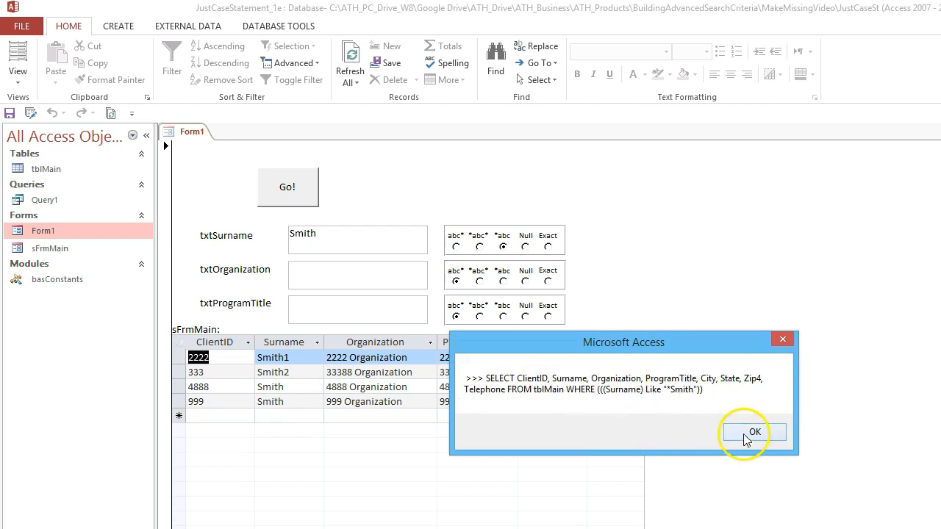
left_click(754, 432)
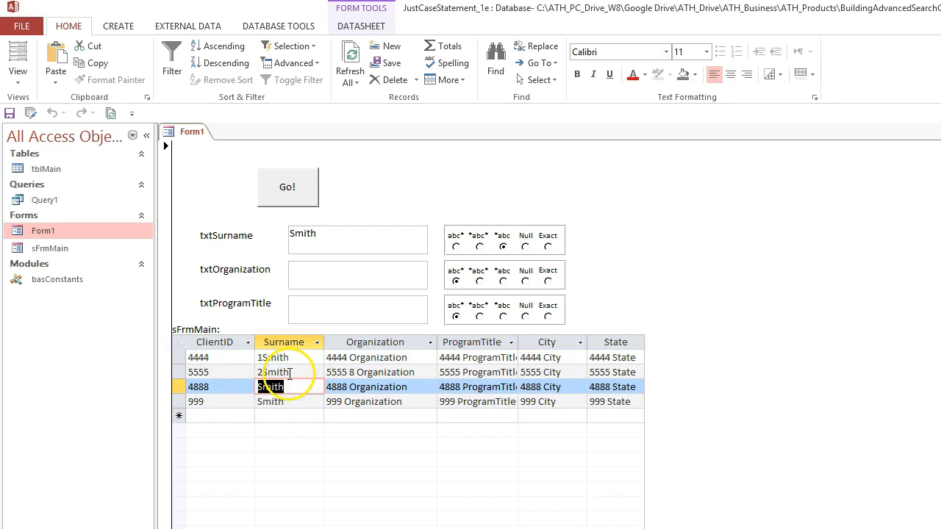
left_click(273, 372)
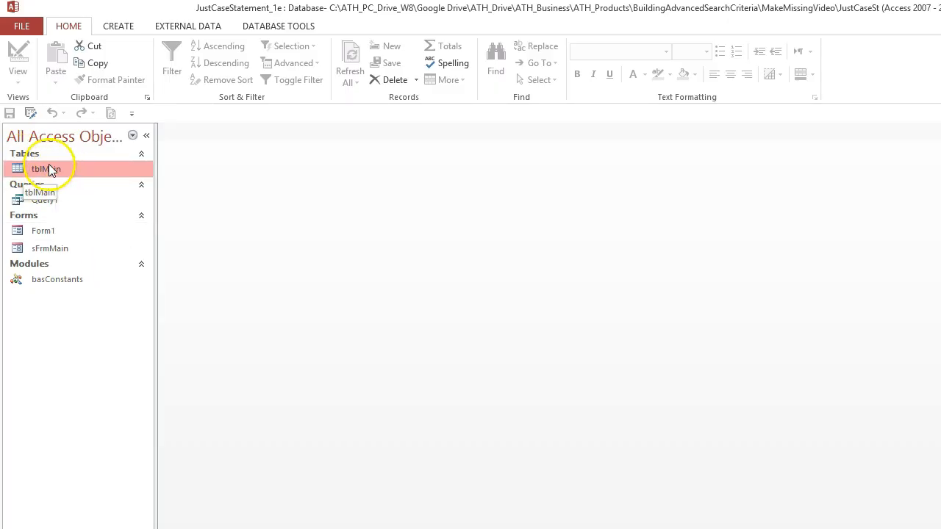
Step: Check tblMain, then run Query1 with an Is Null Surname criterion
double_click(41, 169)
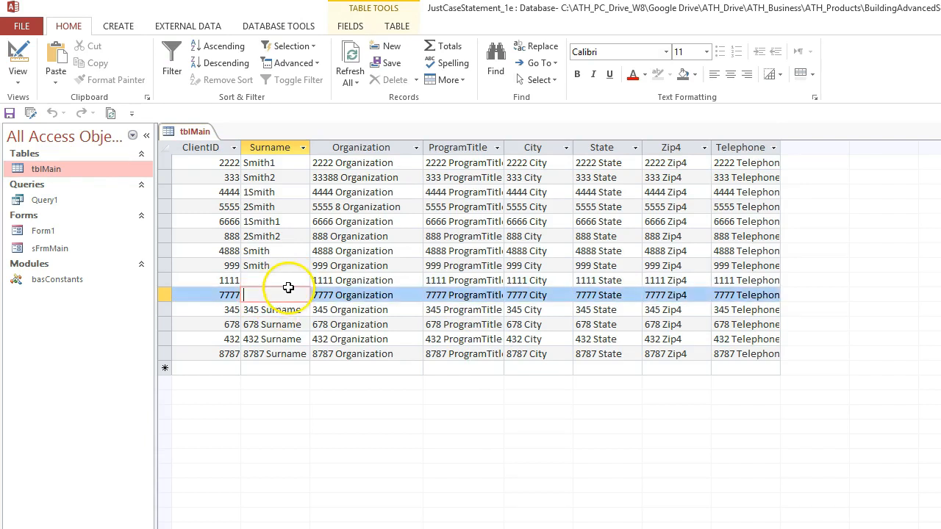
left_click(45, 200)
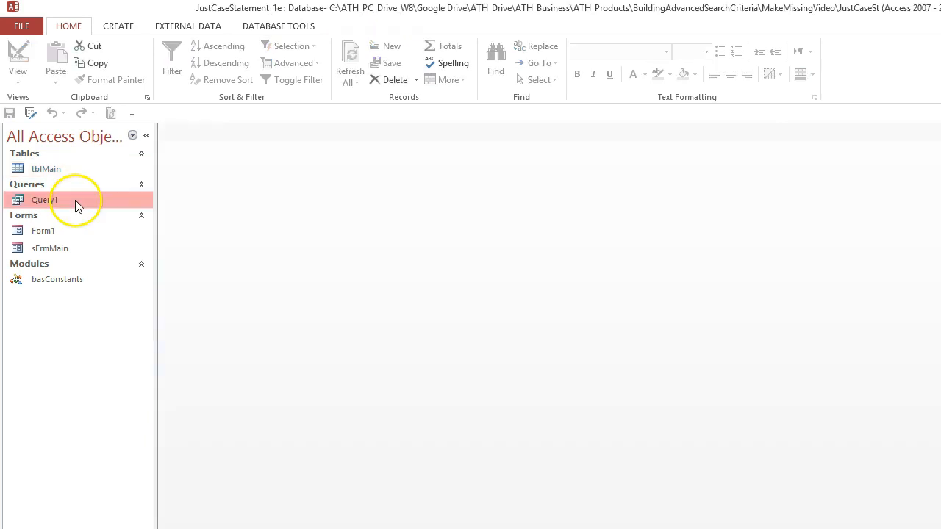
double_click(44, 199)
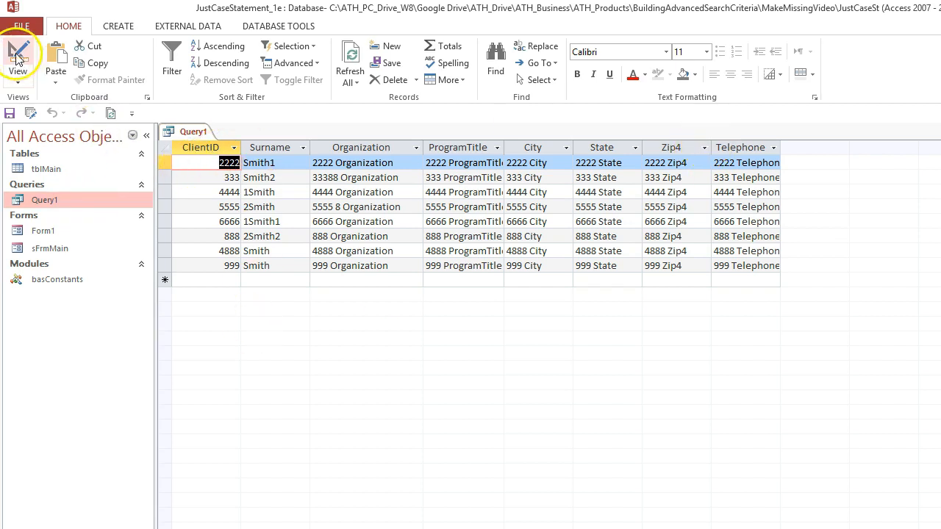
left_click(17, 59)
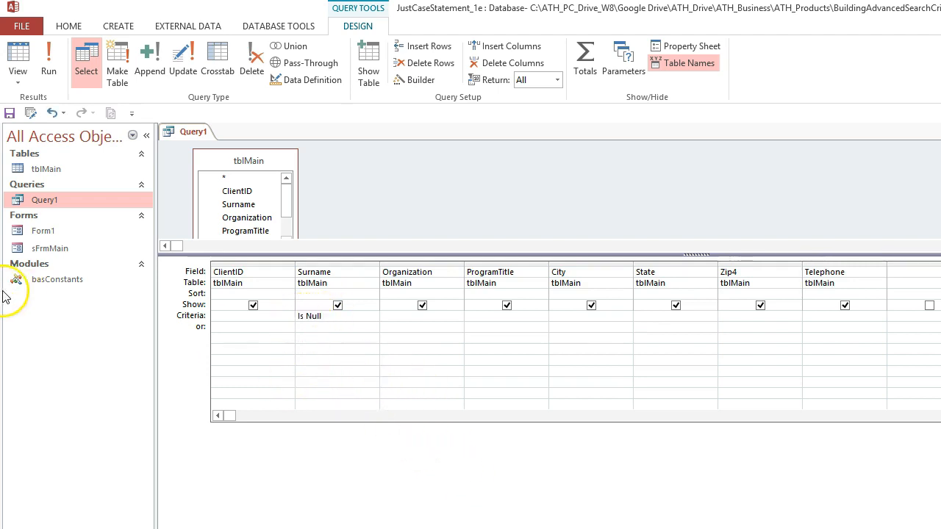
left_click(48, 59)
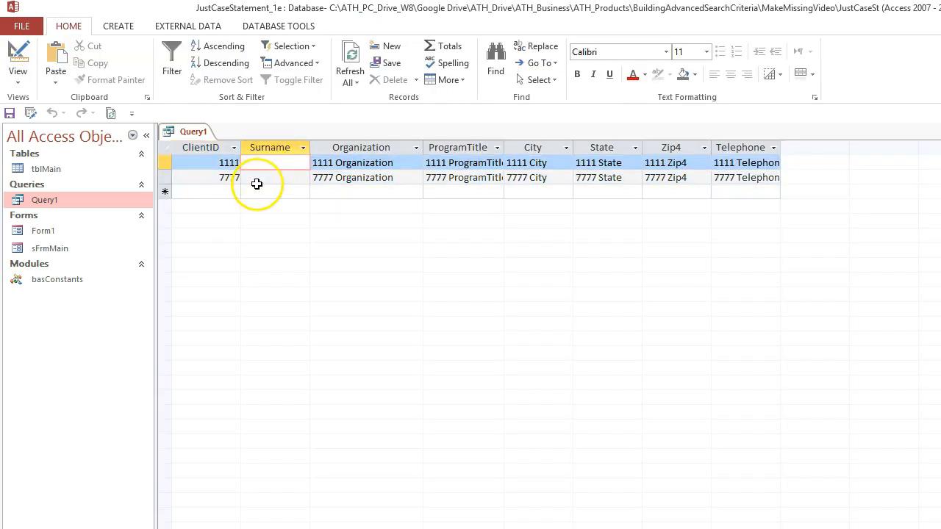
Step: Test editing the blank Surname values in Query1's results
left_click(270, 163)
type("?")
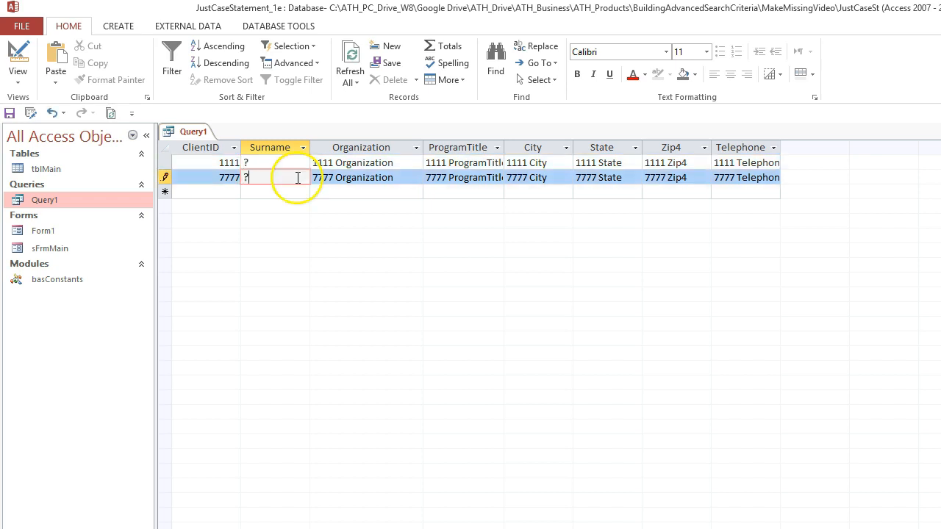
left_click(355, 162)
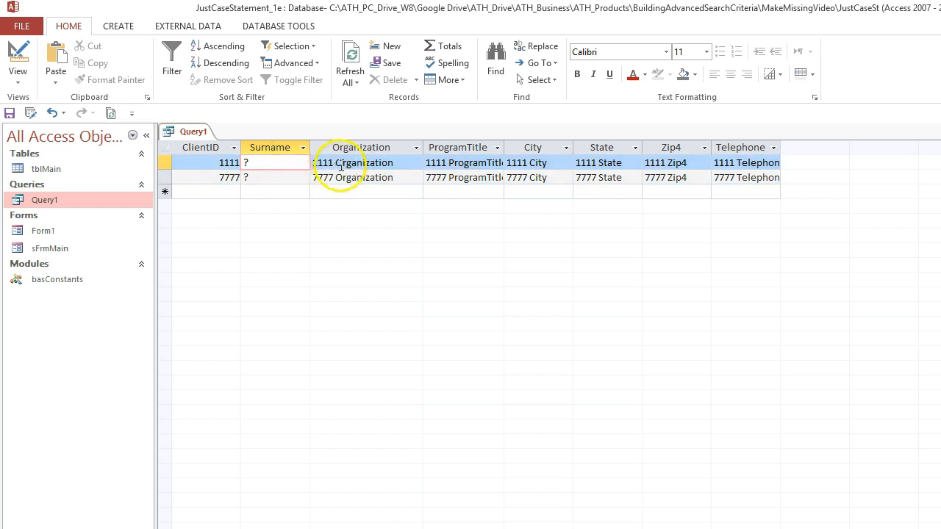
left_click(275, 177)
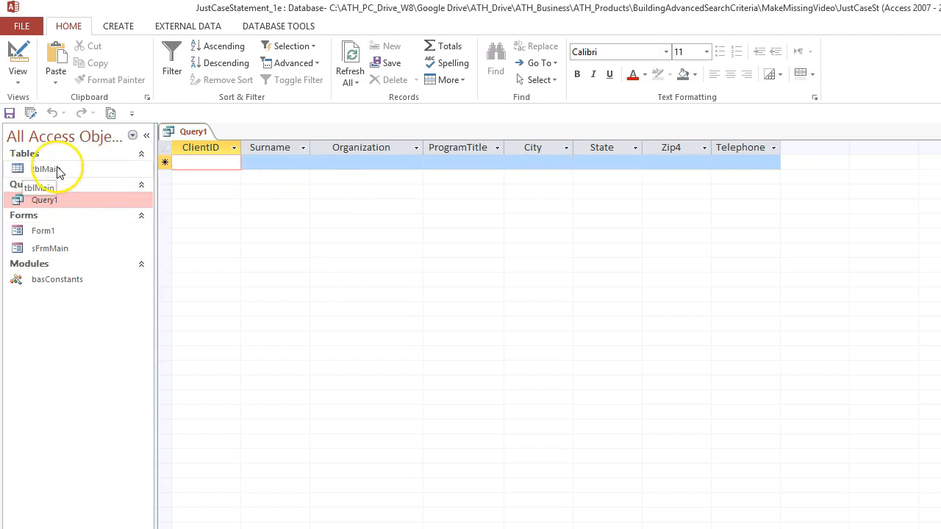
Step: Check tblMain, then revisit the blank Surnames of records 1111 and 7777
double_click(46, 169)
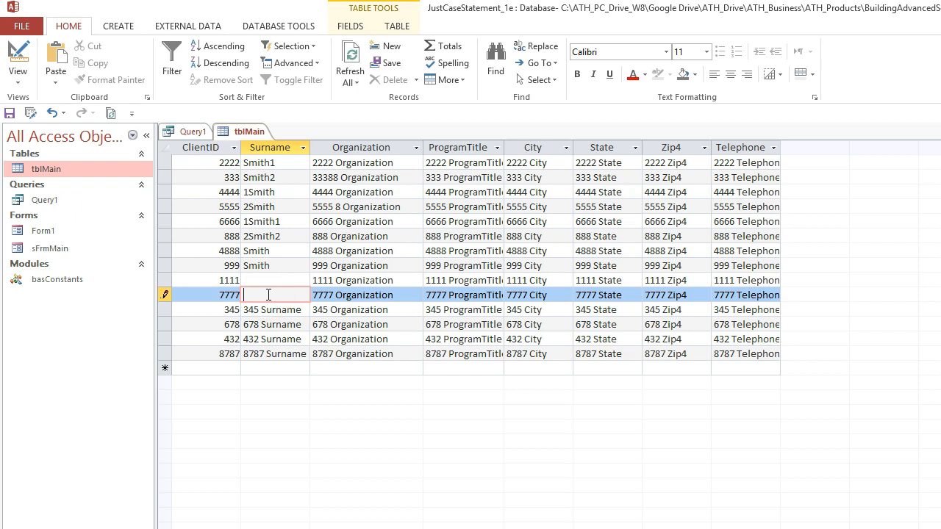
left_click(193, 131)
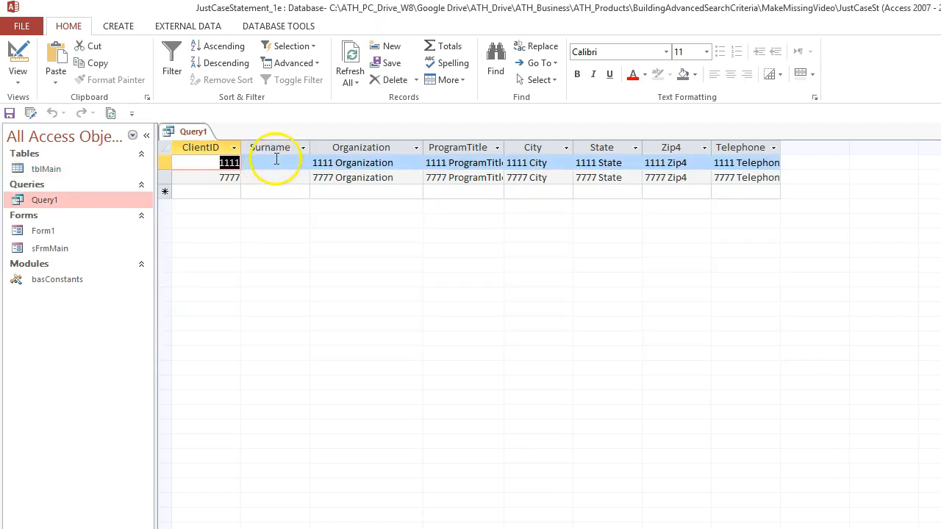
left_click(275, 162)
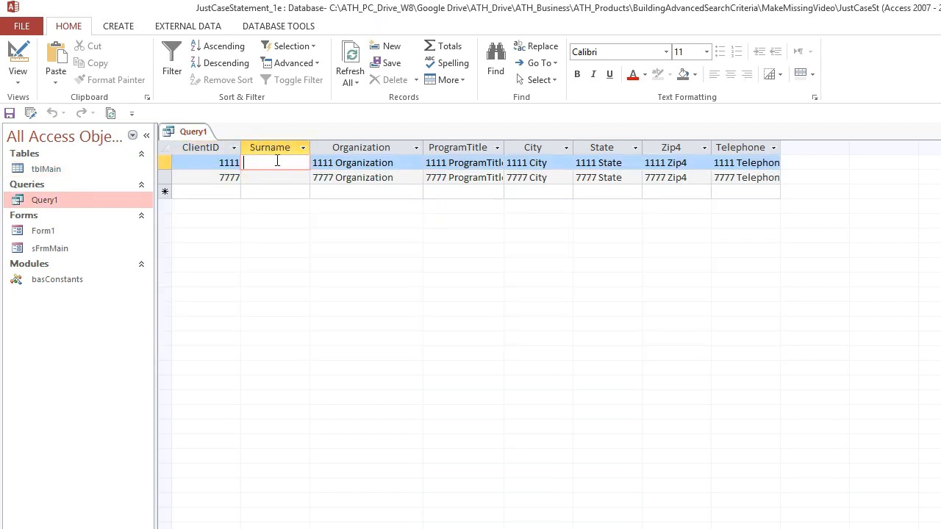
left_click(270, 177)
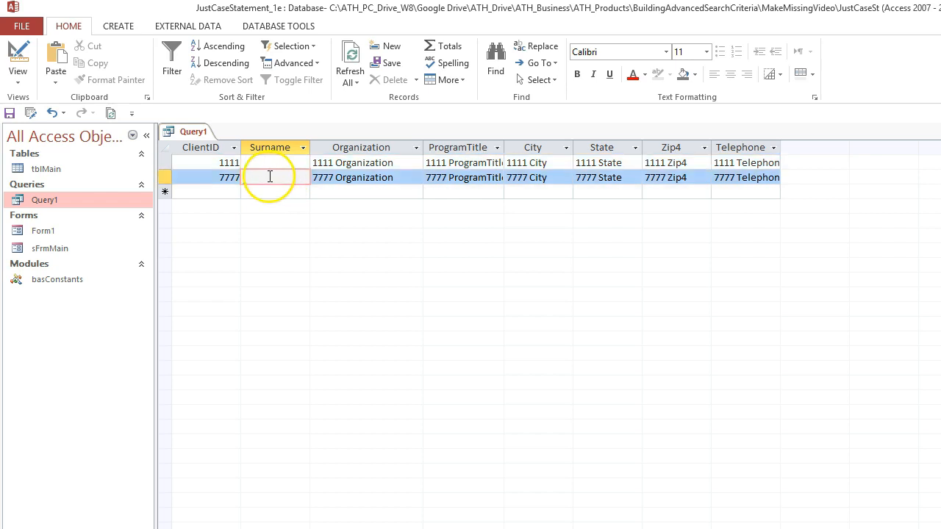
left_click(229, 162)
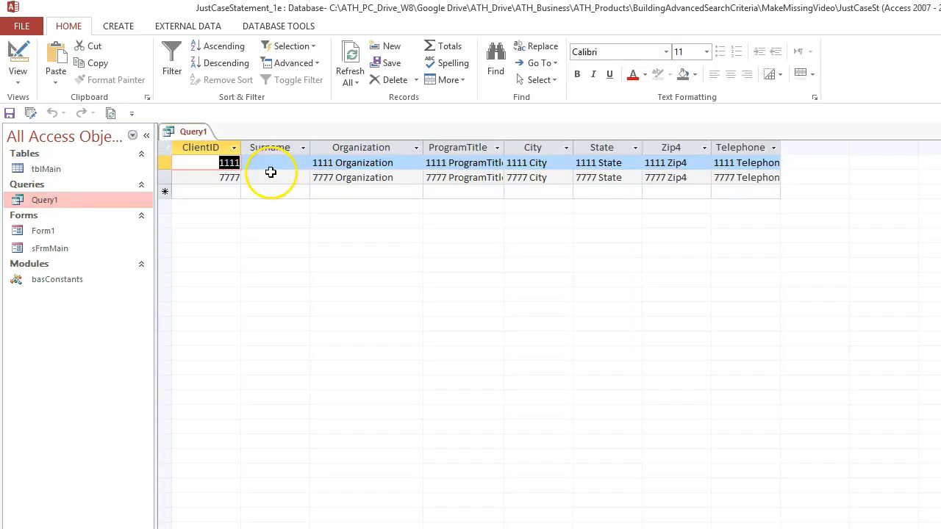
left_click(276, 163)
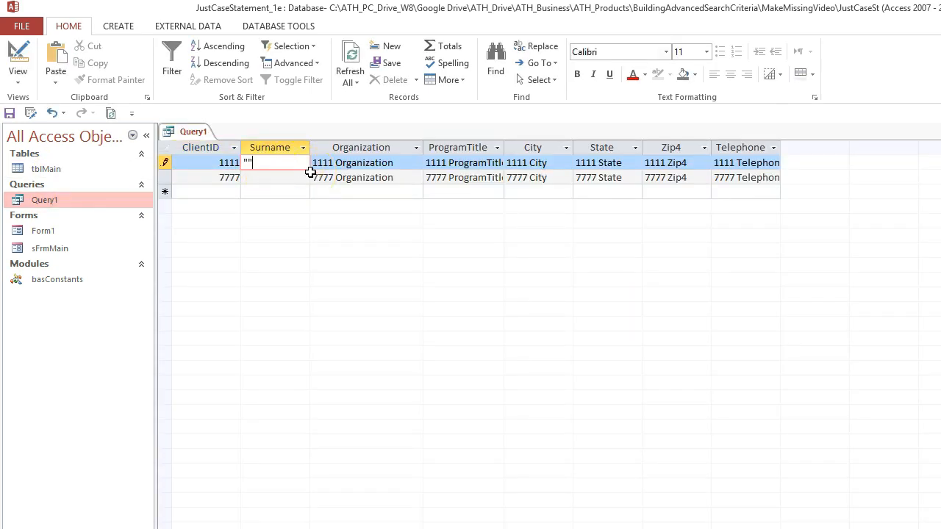
left_click(287, 177)
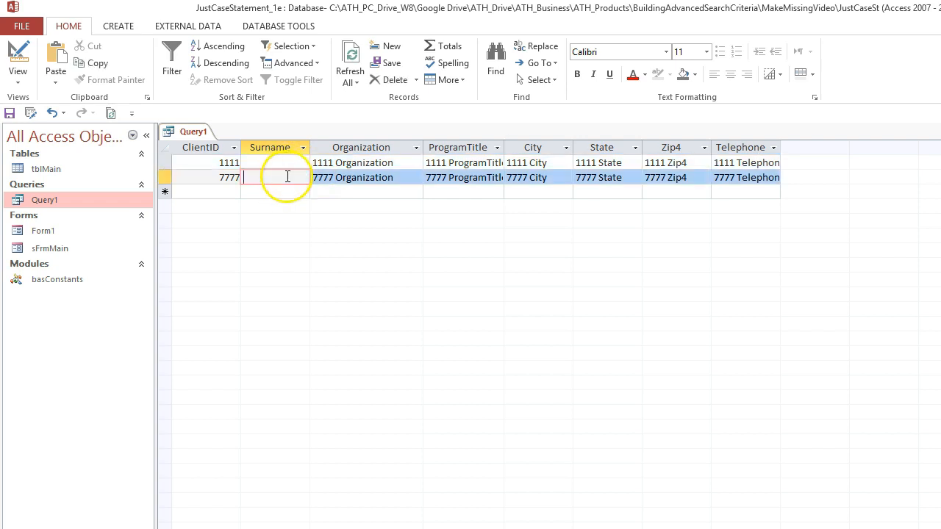
left_click(276, 162)
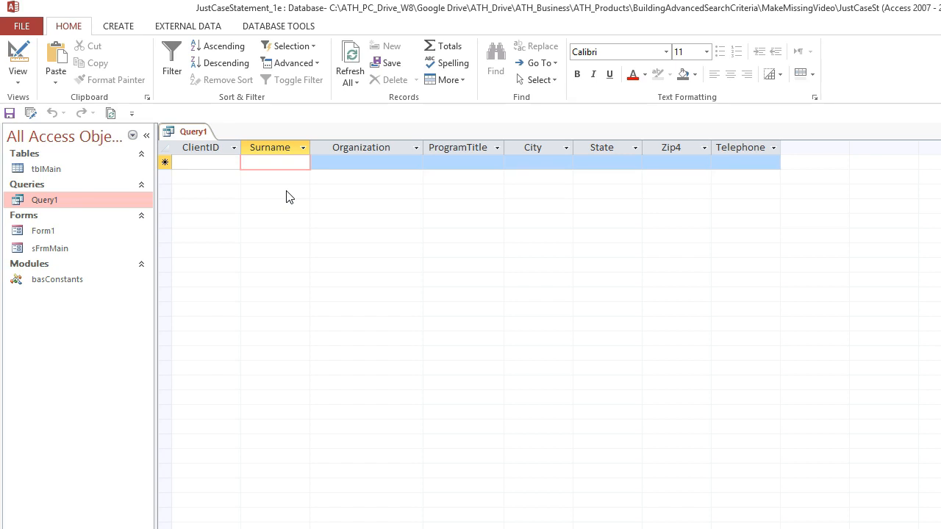
mouse_move(286, 197)
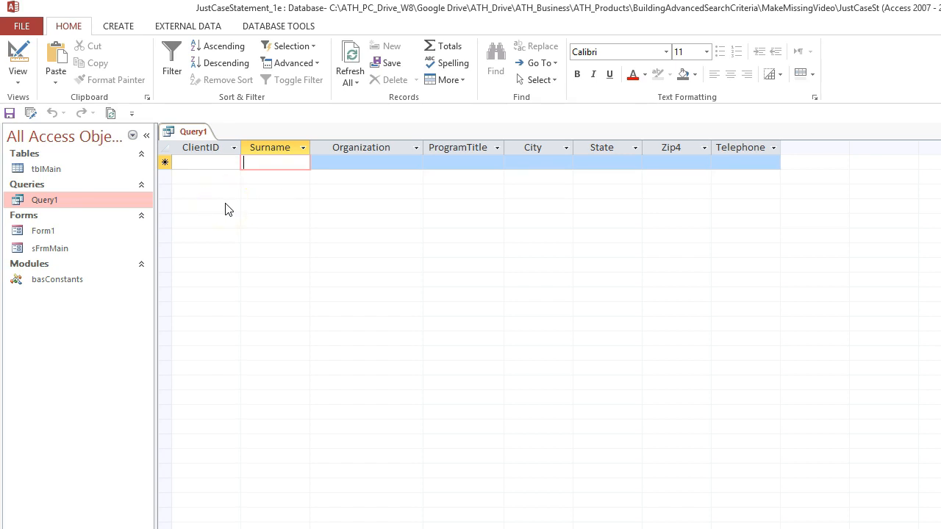
mouse_move(225, 232)
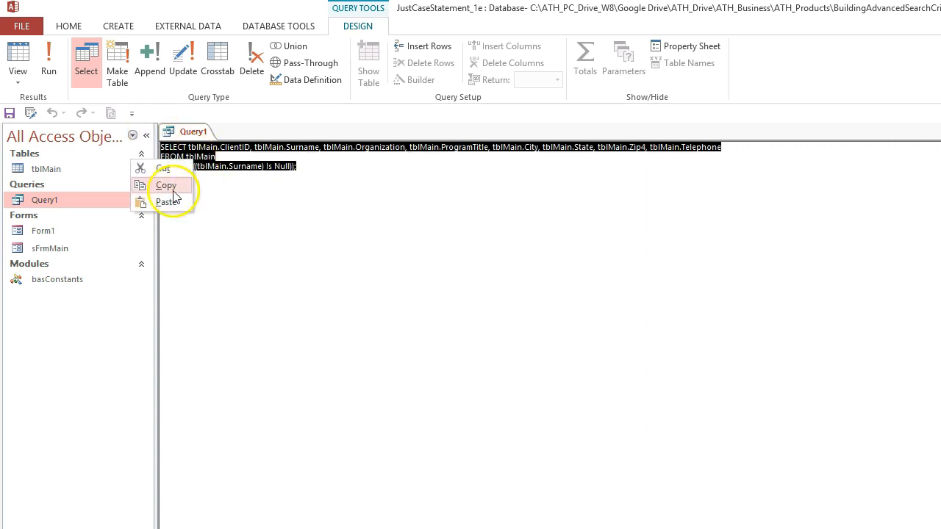
Step: Paste Query1's Is Null SQL under Case 4 as comments and strip tblMain. prefixes
left_click(166, 185)
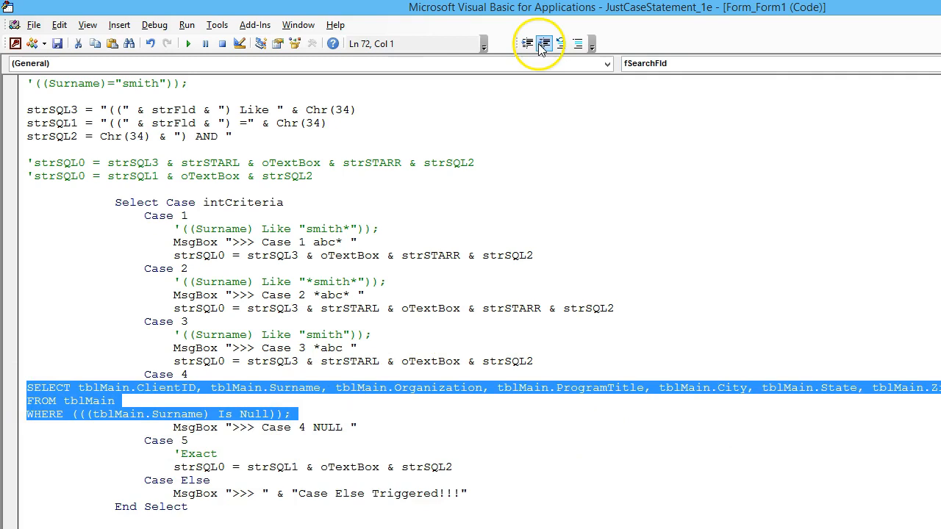
left_click(544, 43)
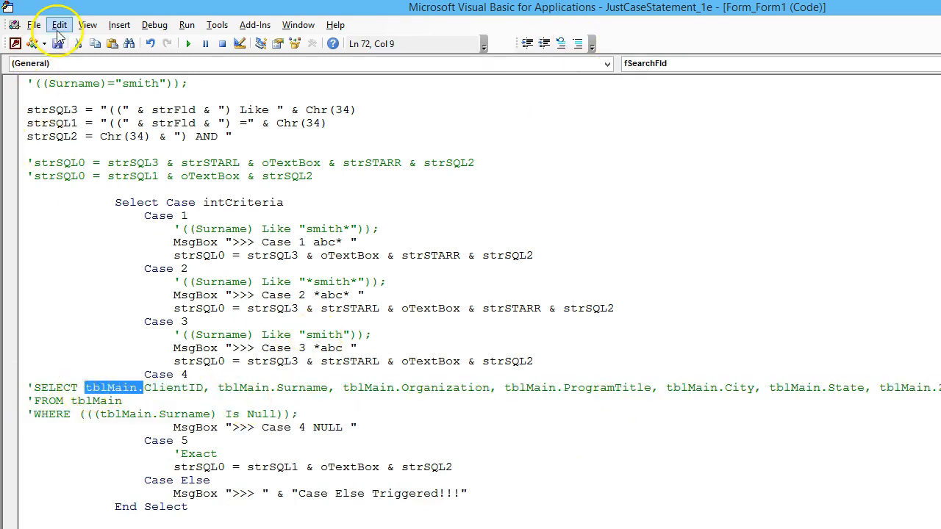
left_click(59, 24)
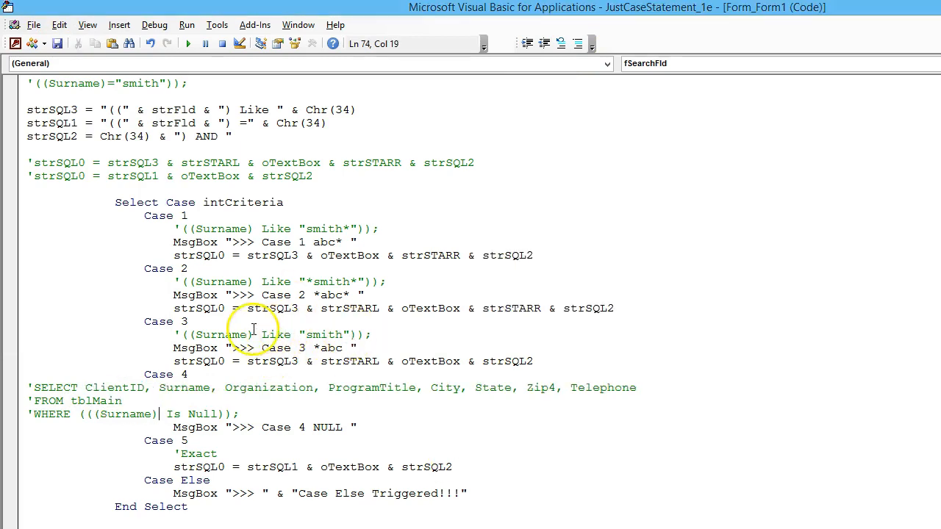
mouse_move(353, 339)
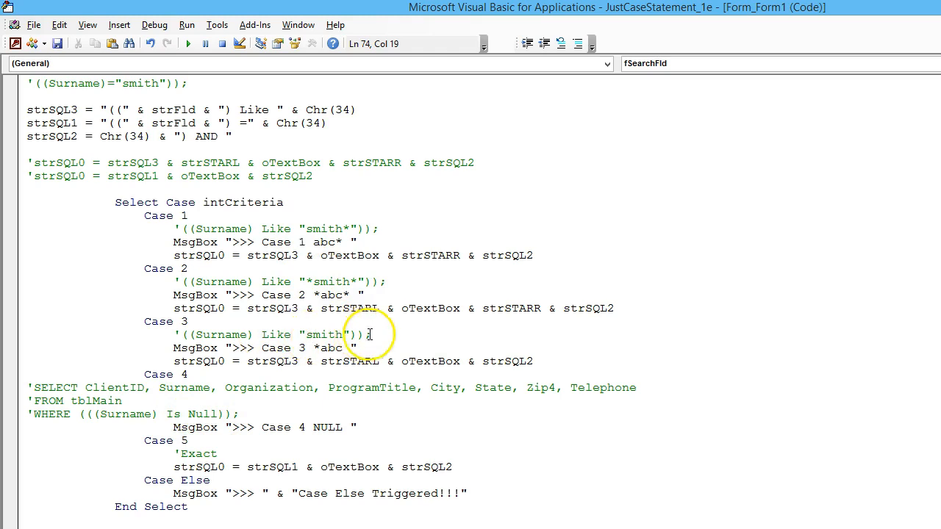
double_click(322, 334)
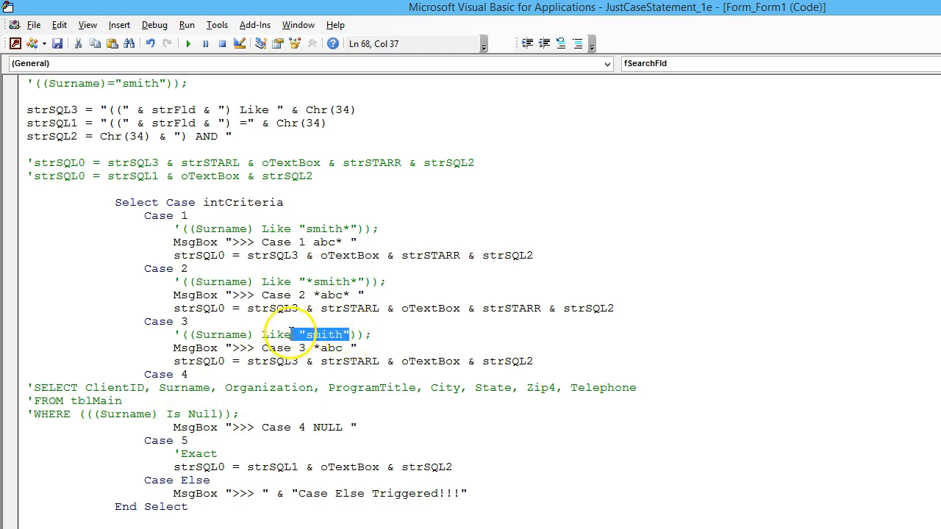
Step: Delete the SELECT and FROM lines, leaving '((Surname) Is Null)); under Case 4
left_click(377, 334)
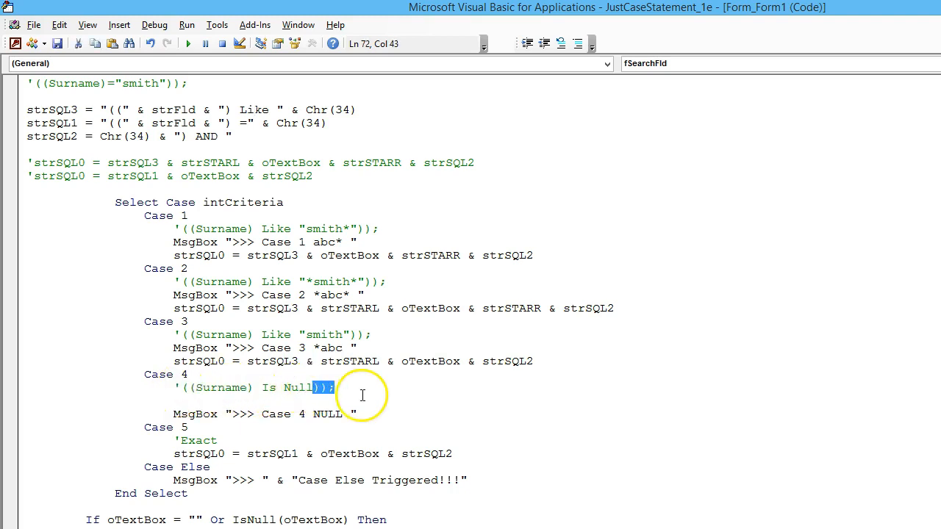
mouse_move(316, 152)
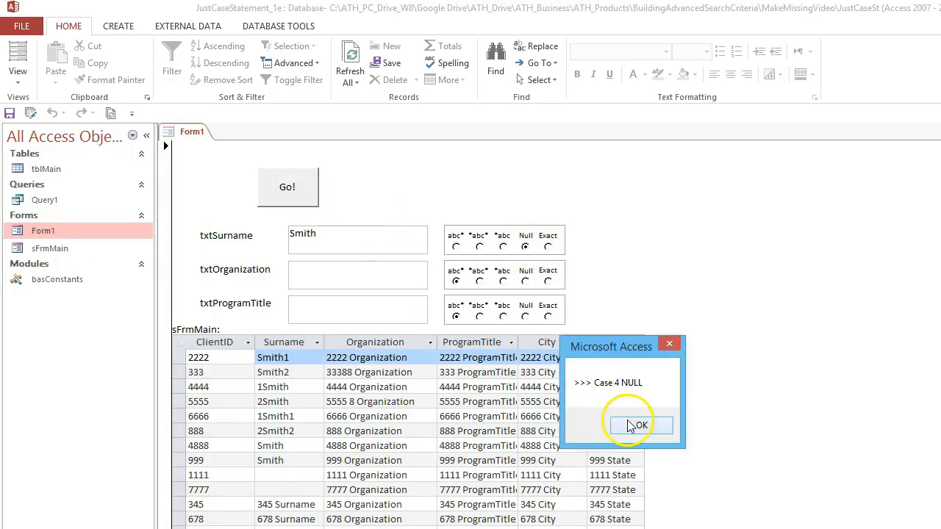
Step: Run the Null-option search and dismiss the Case 4 NULL message to read the SQL
left_click(639, 425)
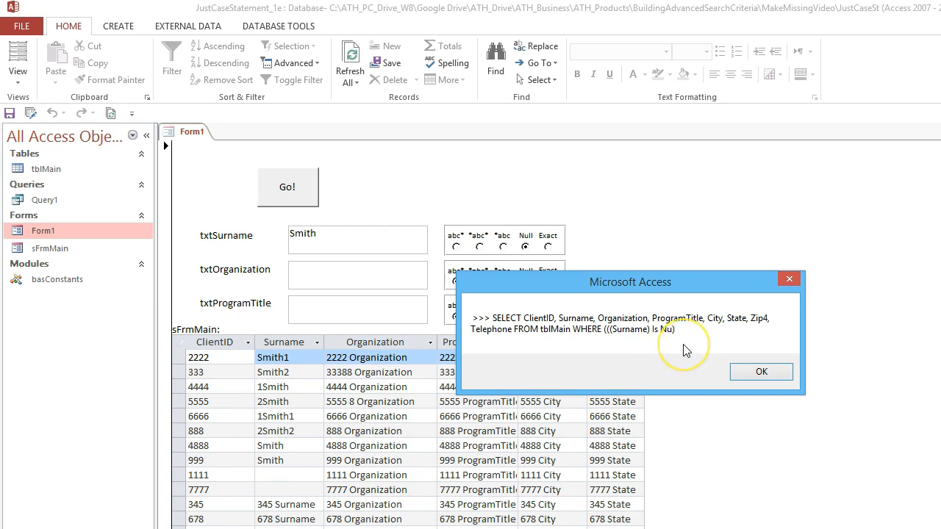
mouse_move(685, 349)
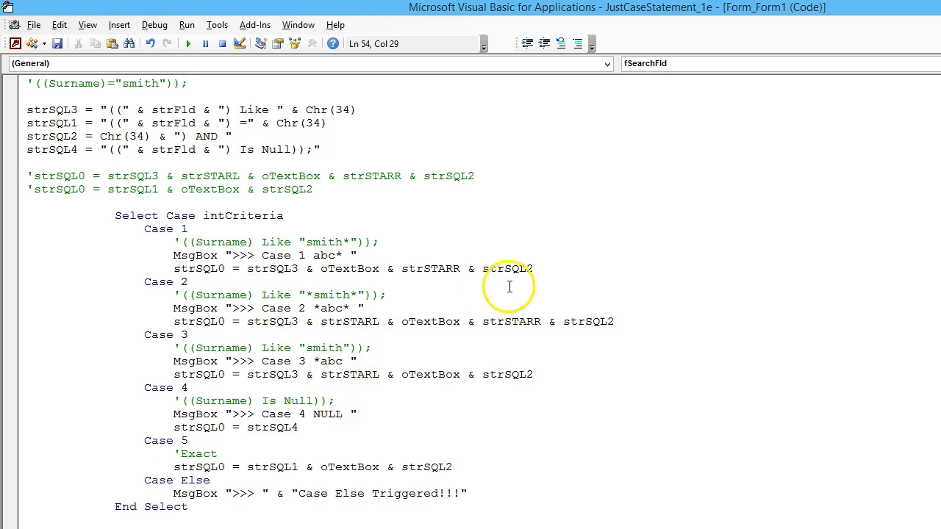
Step: Delete the semicolon after Is Null)) in the strSQL4 assignment
double_click(506, 268)
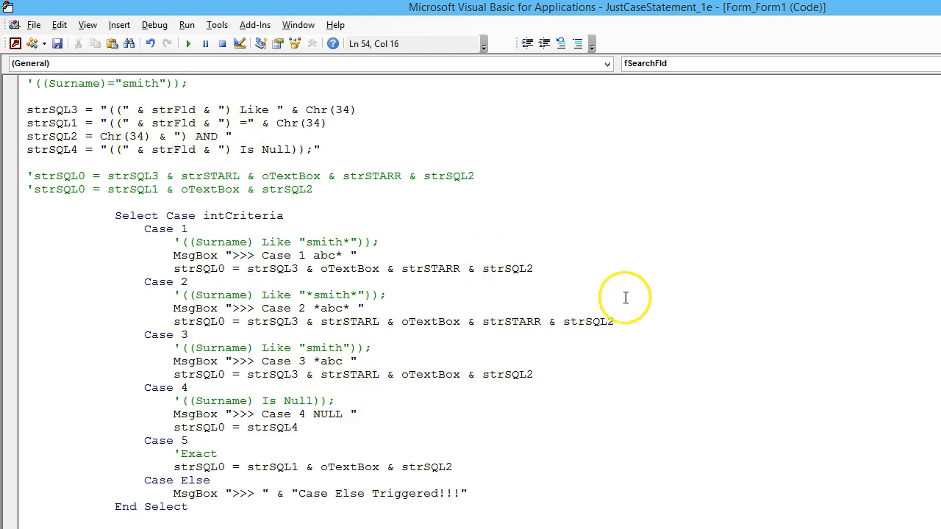
double_click(124, 136)
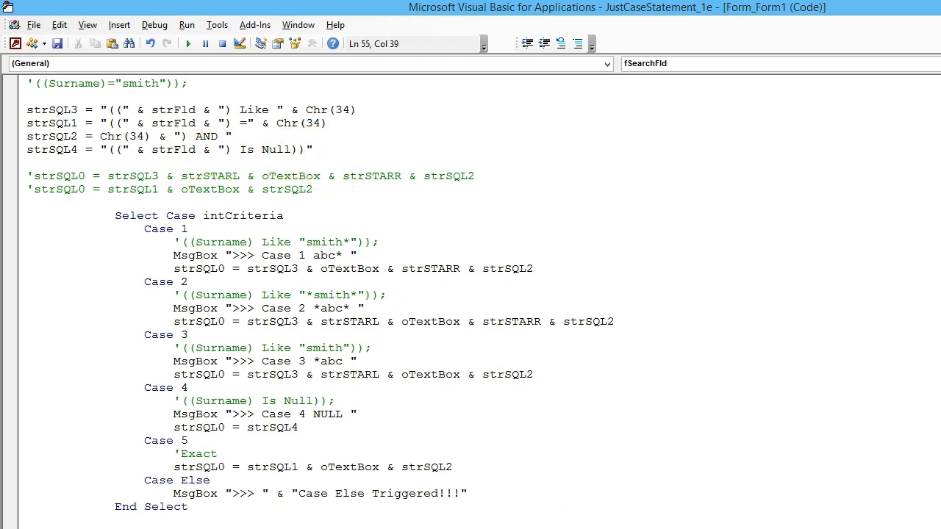
type("AN")
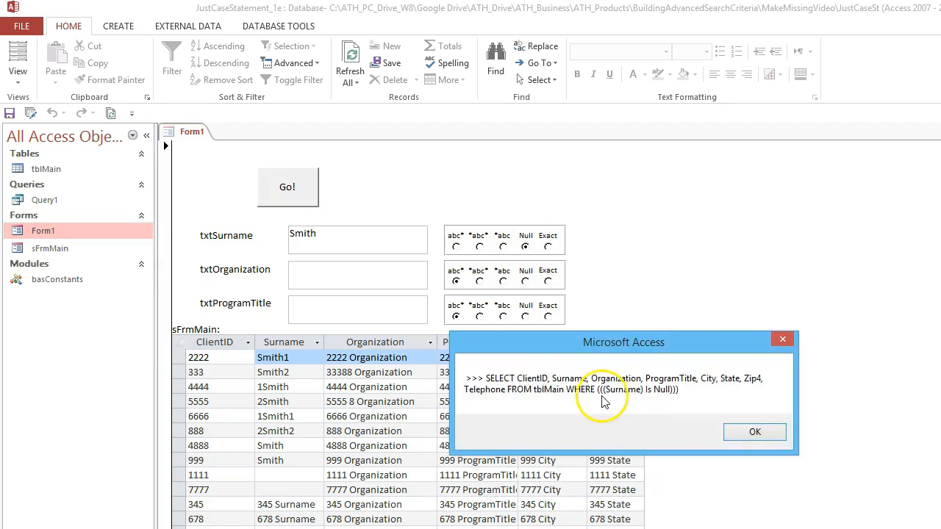
mouse_move(650, 404)
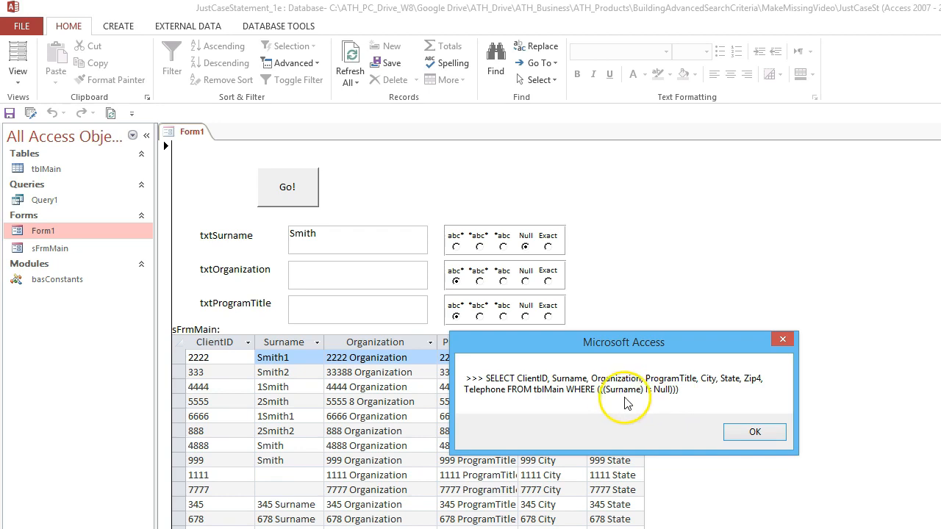
mouse_move(678, 403)
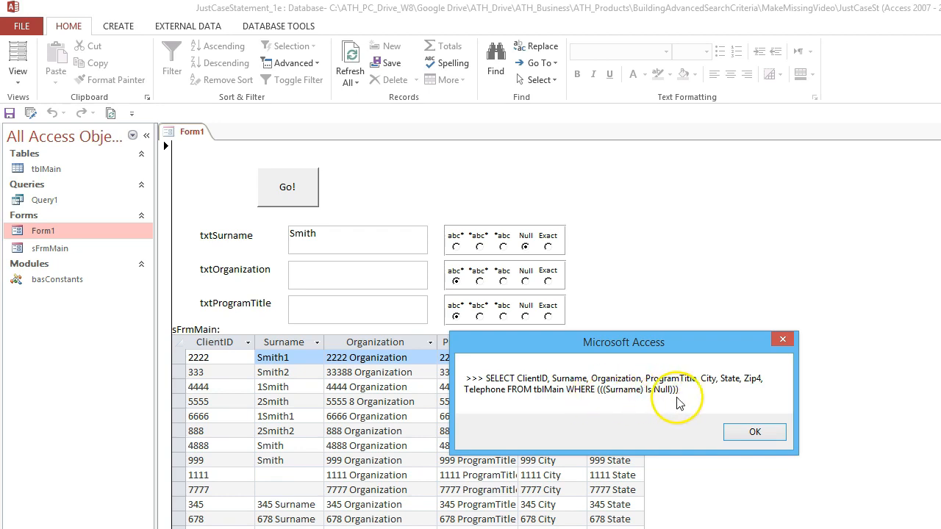
mouse_move(645, 397)
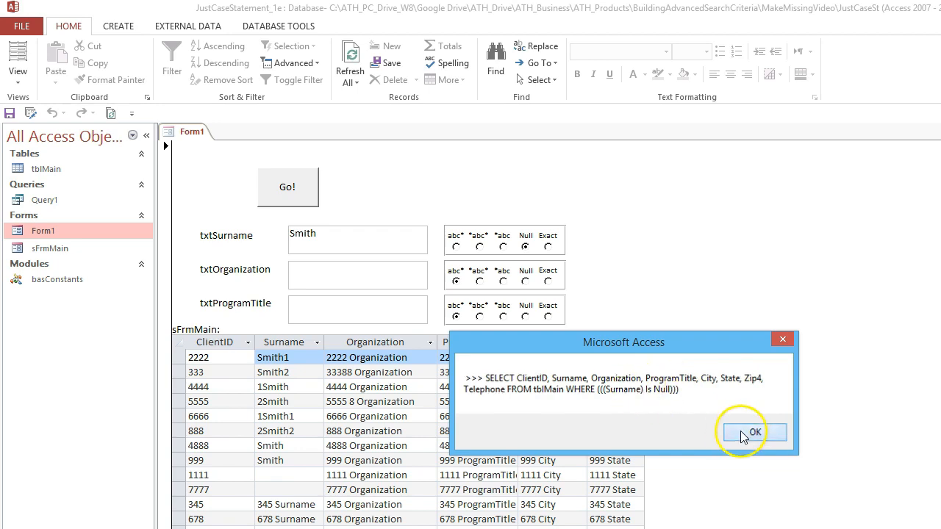
Step: Dismiss the SQL message and the Extra ) run-time error, then rerun the Null surname search
left_click(755, 431)
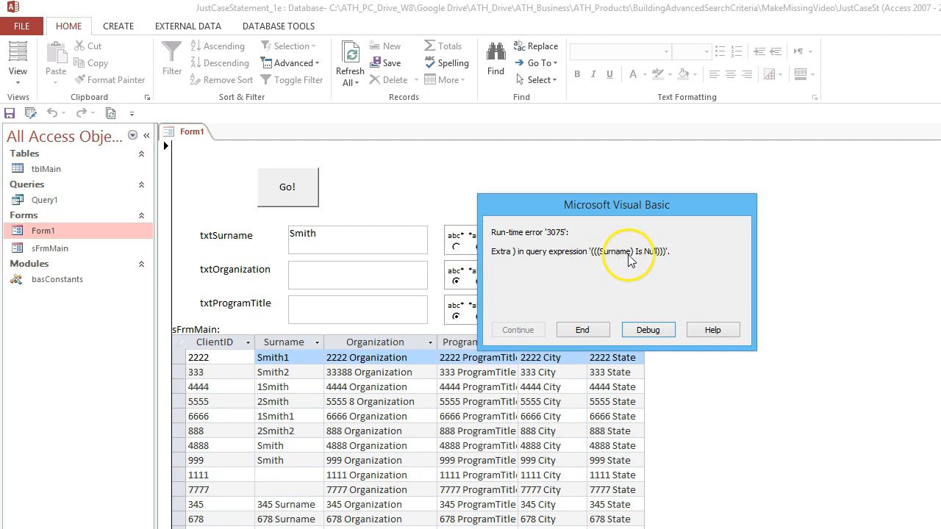
mouse_move(661, 263)
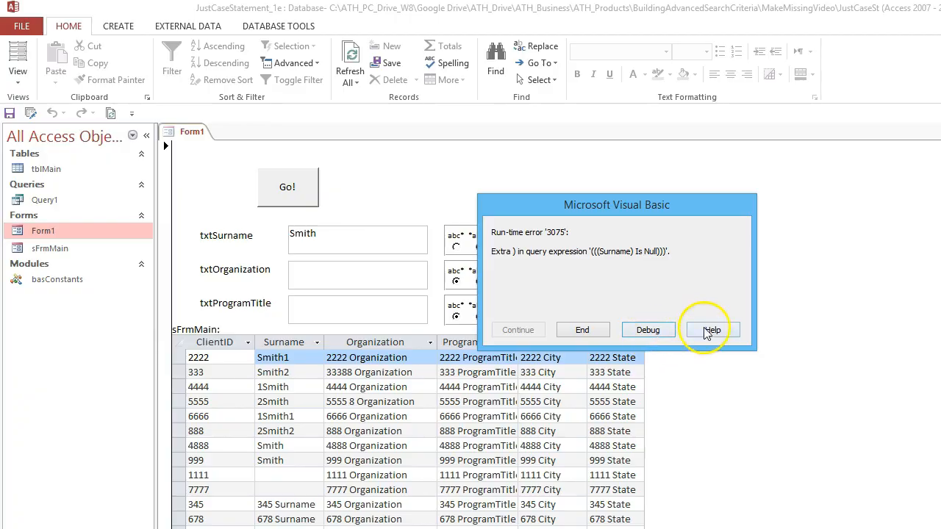
left_click(647, 329)
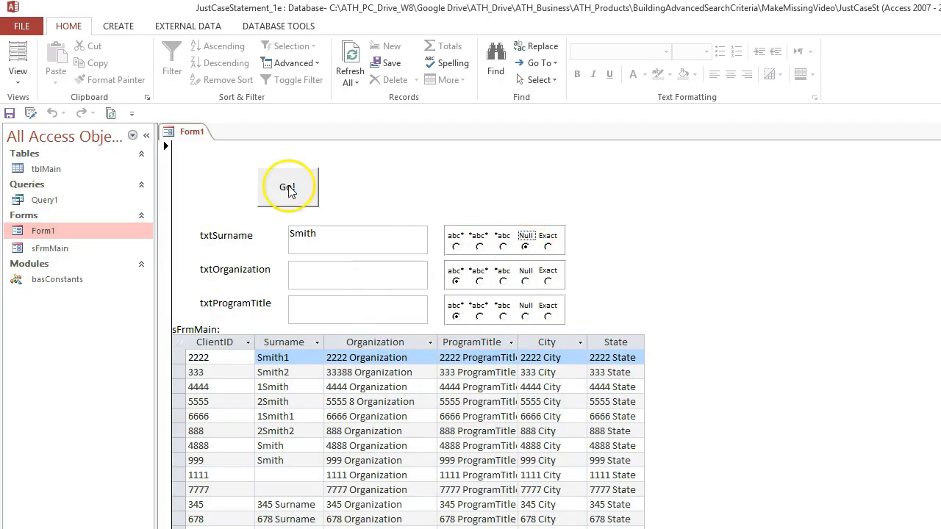
left_click(288, 186)
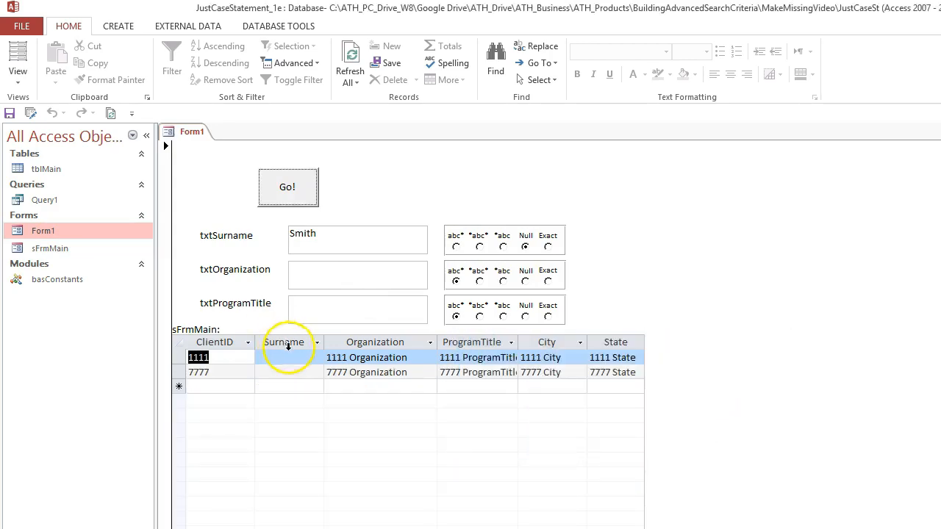